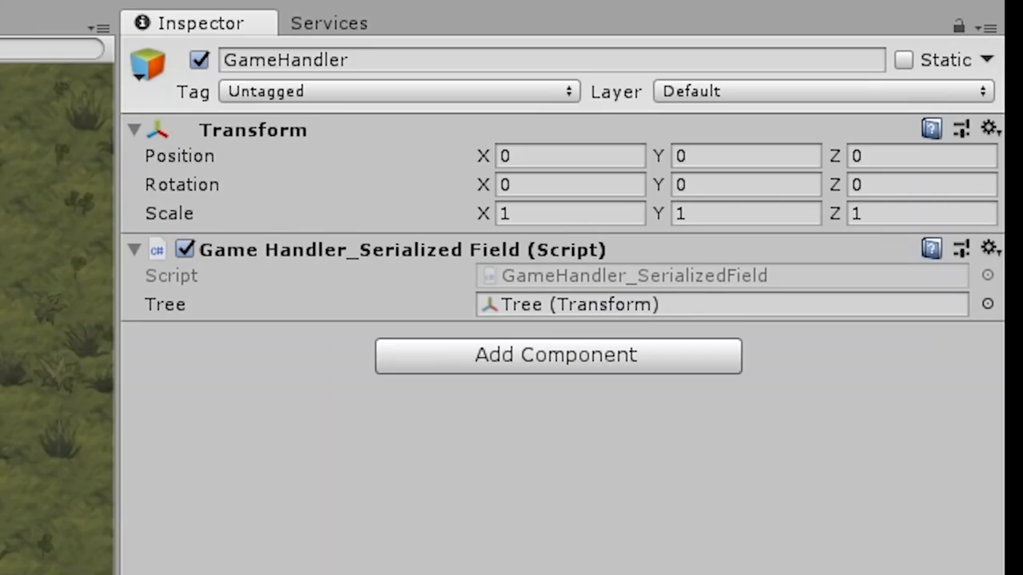
- Assign the Tree transform to the GameHandler script's Tree field
left_click(719, 304)
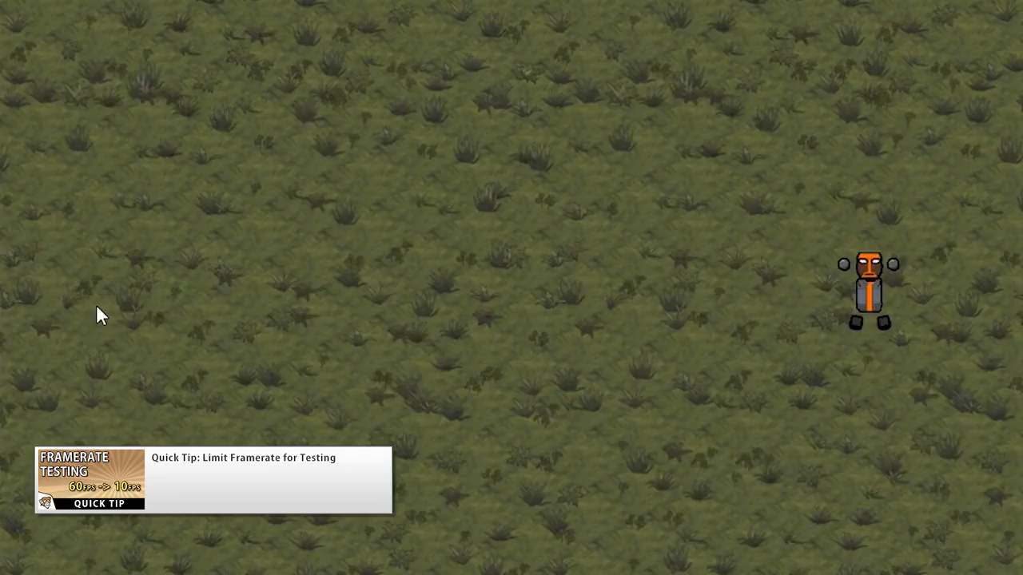
left_click(869, 288)
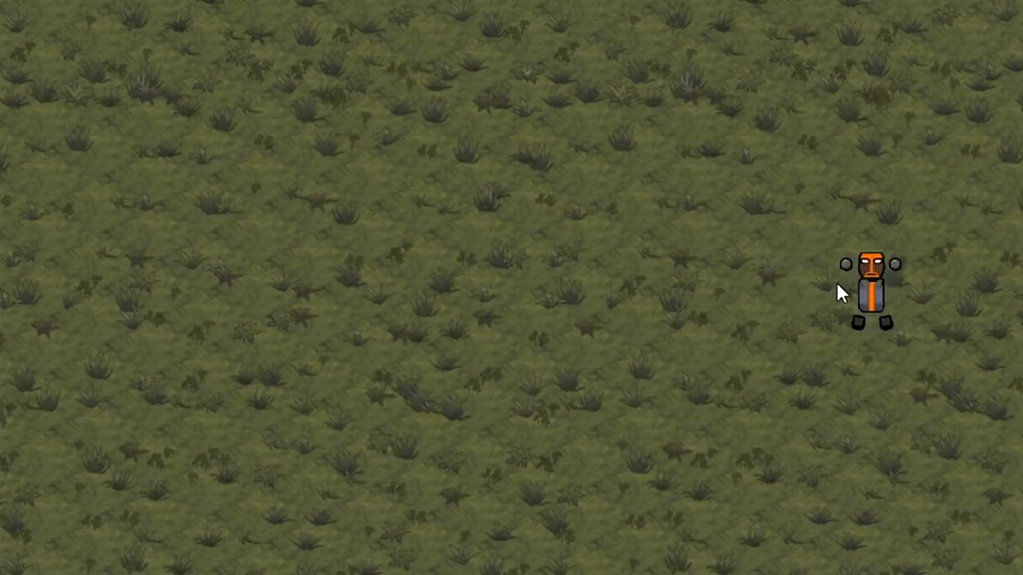
left_click(872, 287)
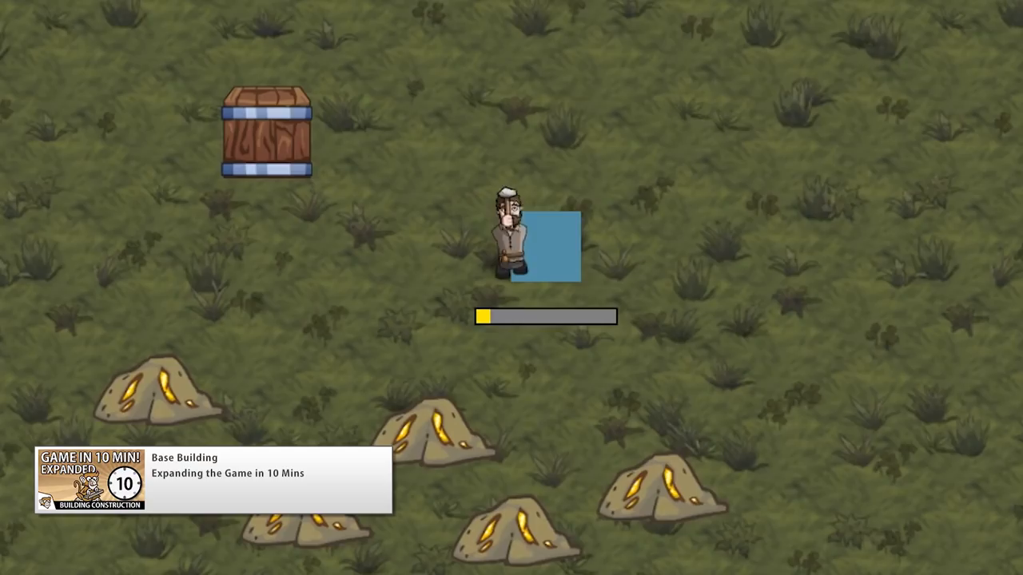
- Place a second crate building at the blue placement square on the grass
left_click(554, 247)
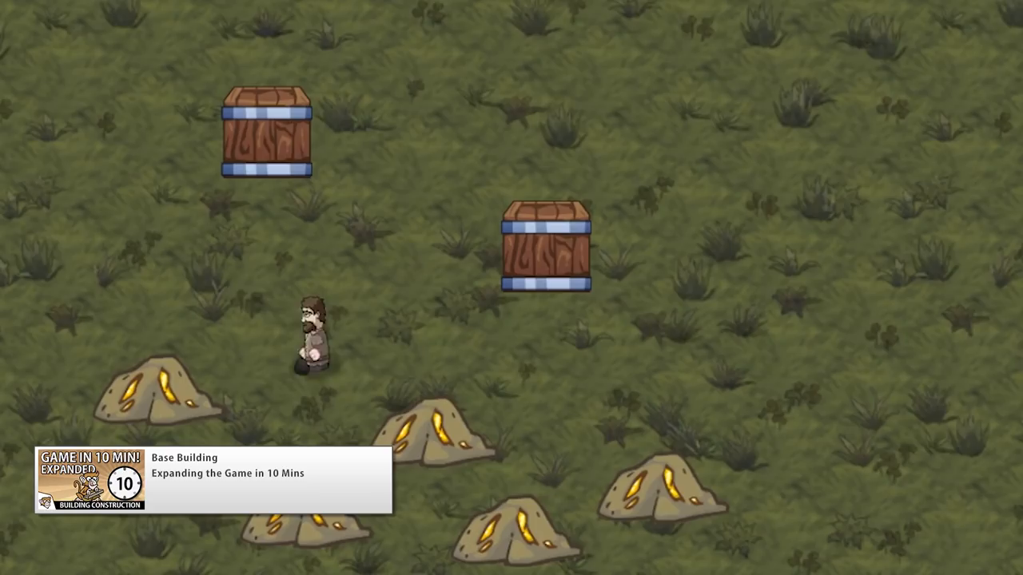